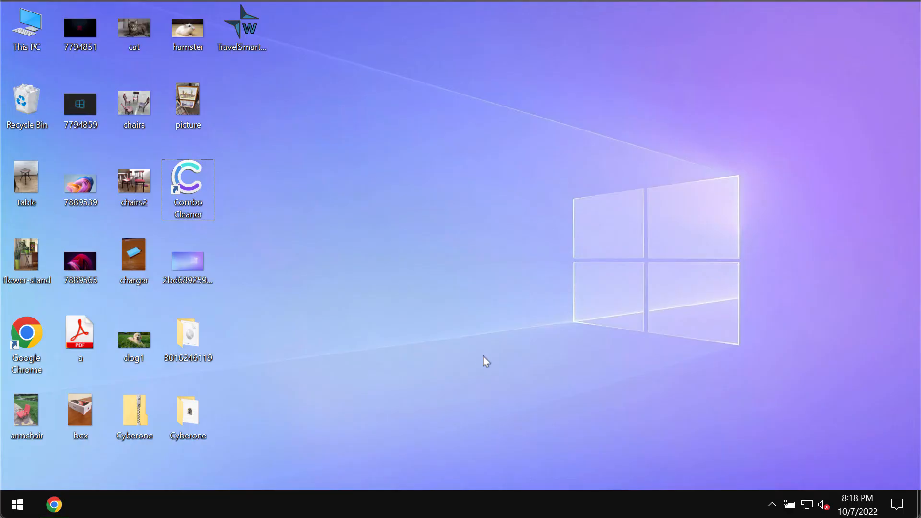
Preview the 7889539 and 7889565 pictures, then run the ransomware app from the Cyberone folder
left_click(188, 411)
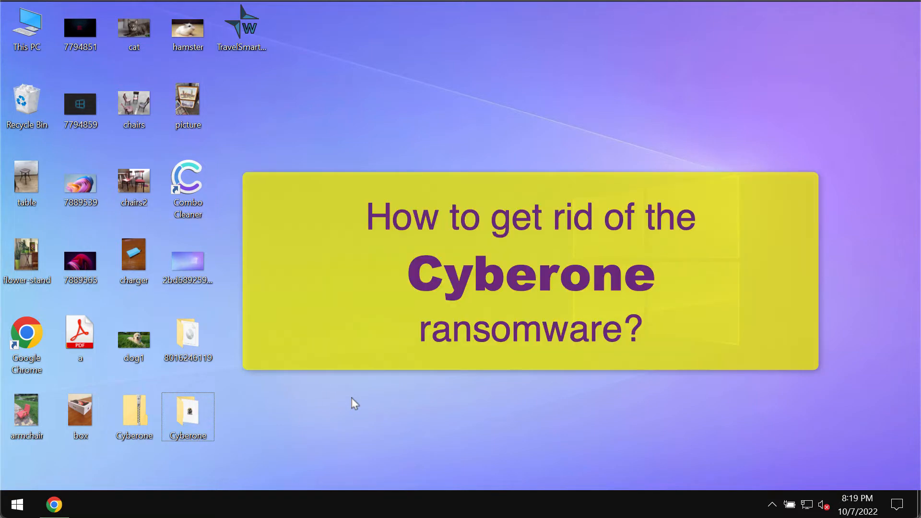
mouse_move(315, 387)
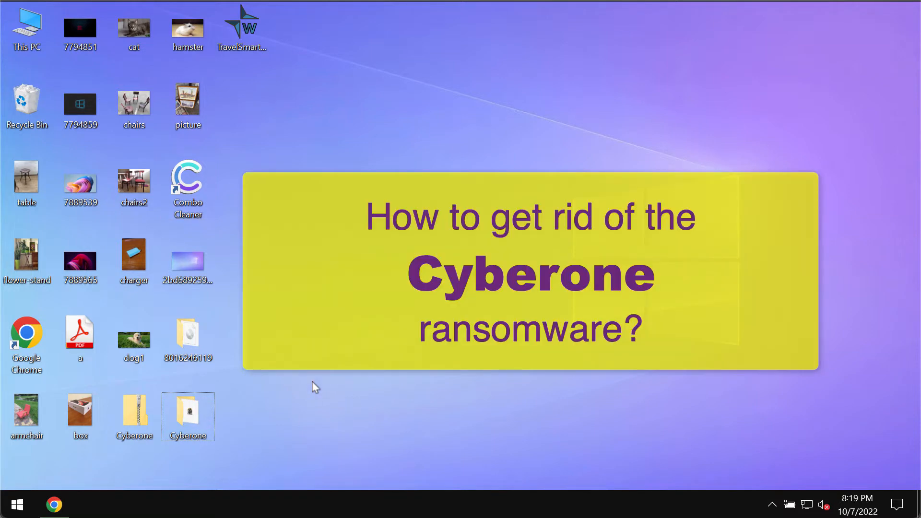
left_click(133, 183)
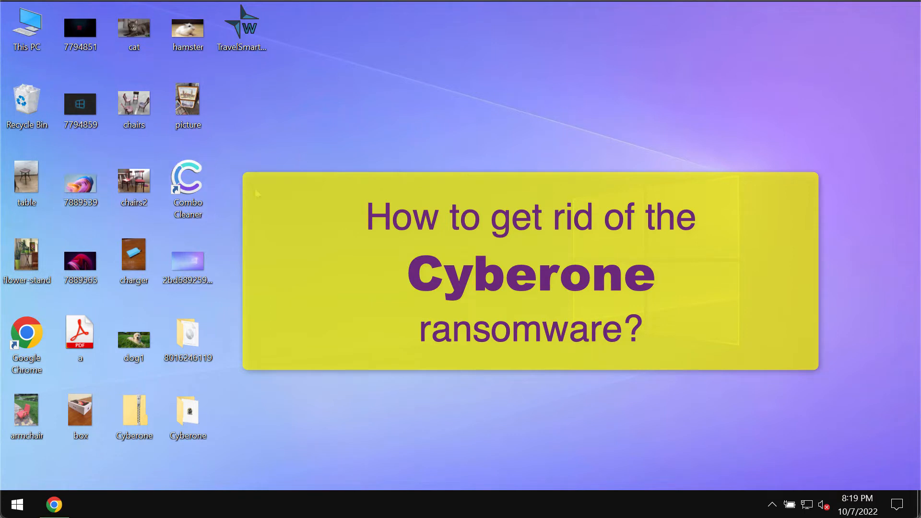
double_click(81, 176)
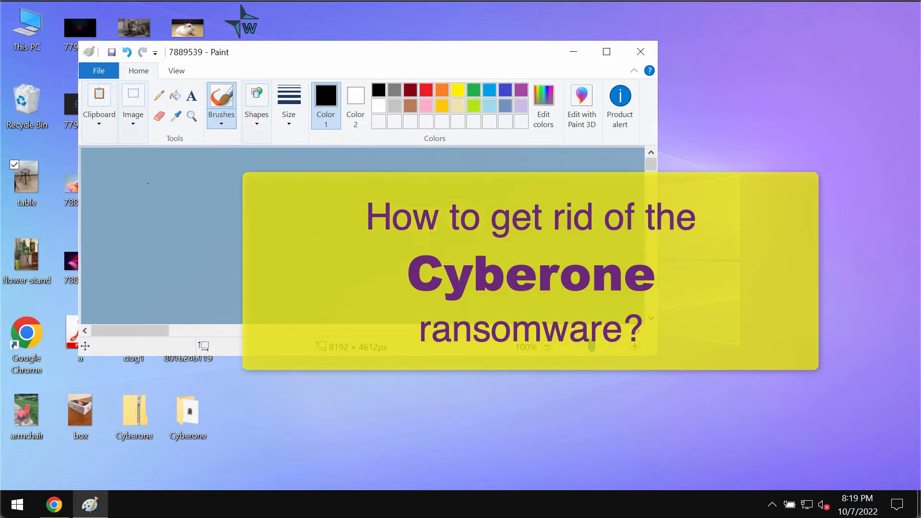
left_click(640, 52)
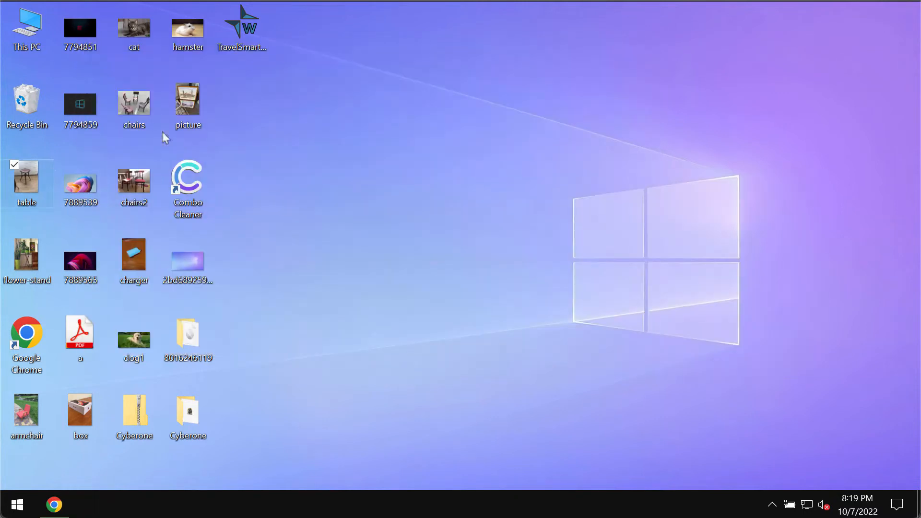
mouse_move(628, 150)
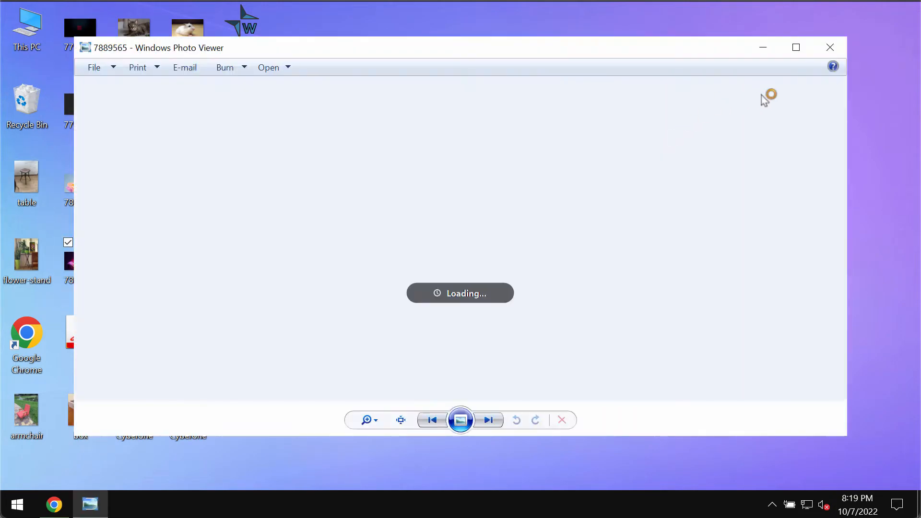
left_click(828, 48)
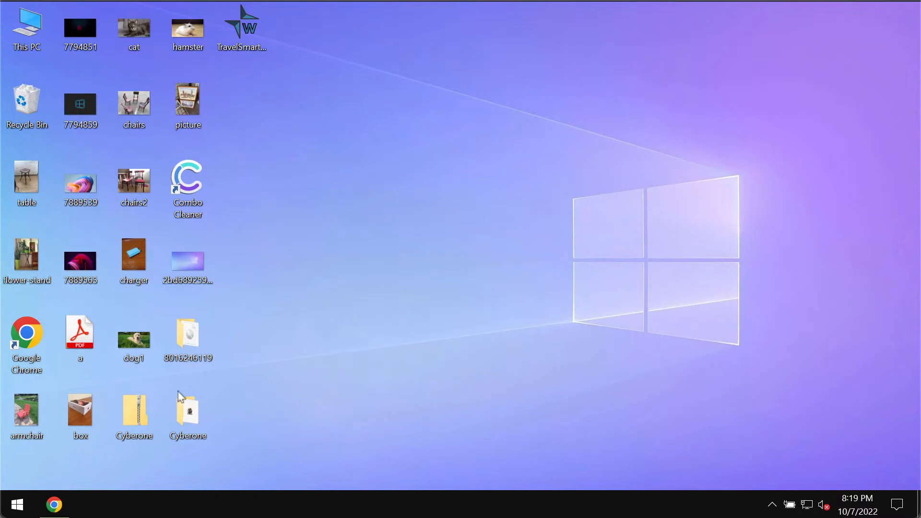
double_click(188, 411)
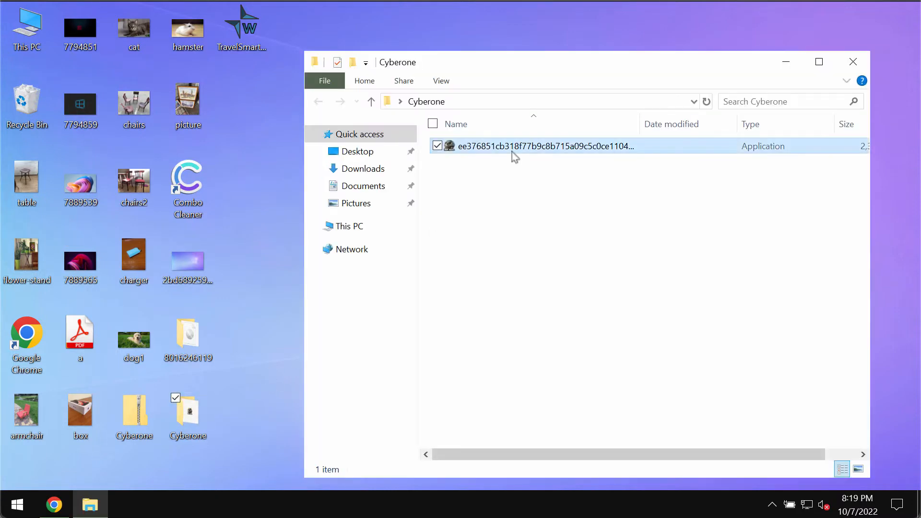
left_click(852, 61)
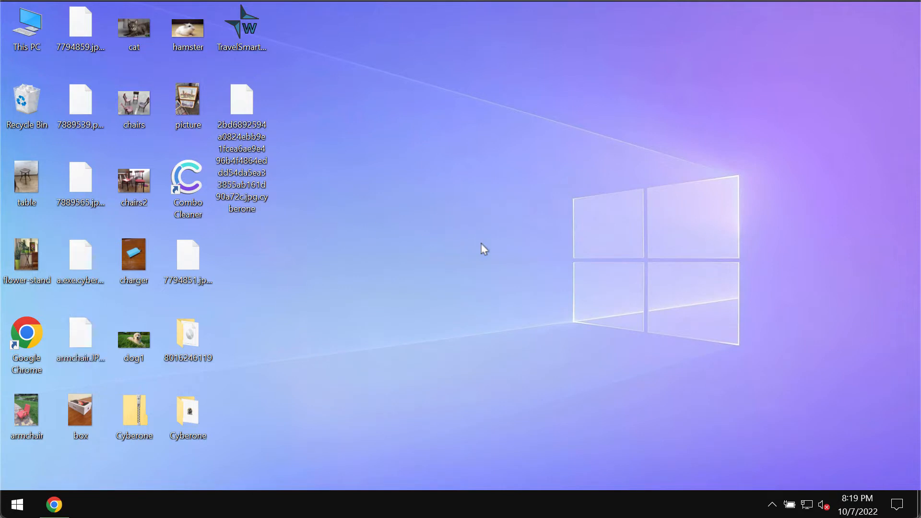
mouse_move(476, 238)
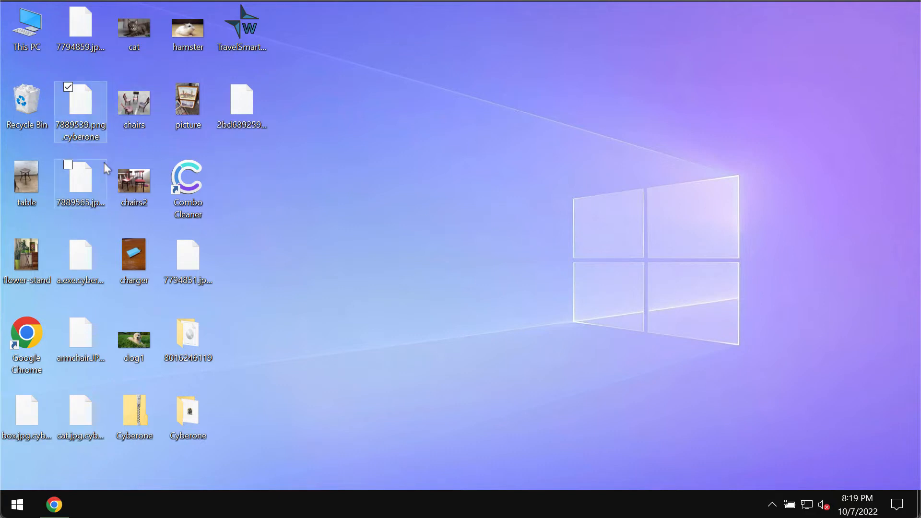
mouse_move(80, 185)
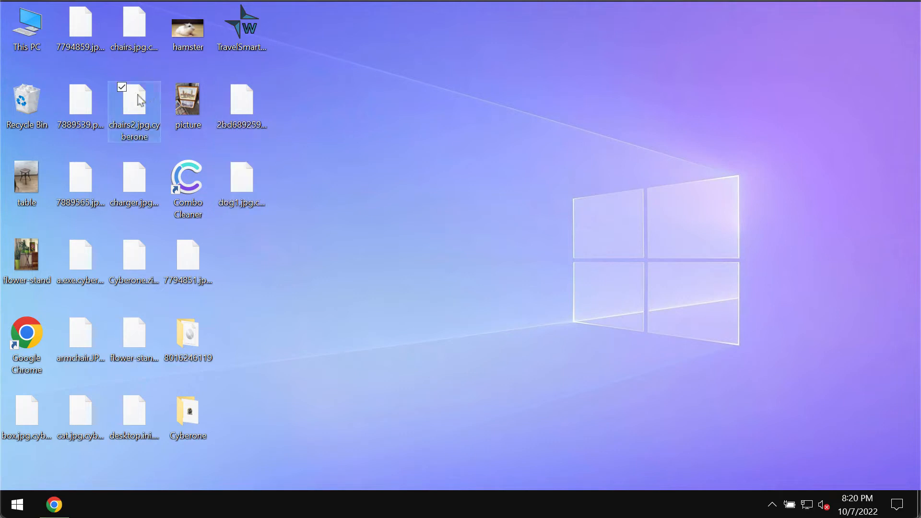
Try opening chairs2.jpg.cyberone and dismiss the 'Windows can't open this type of file' notice
double_click(134, 109)
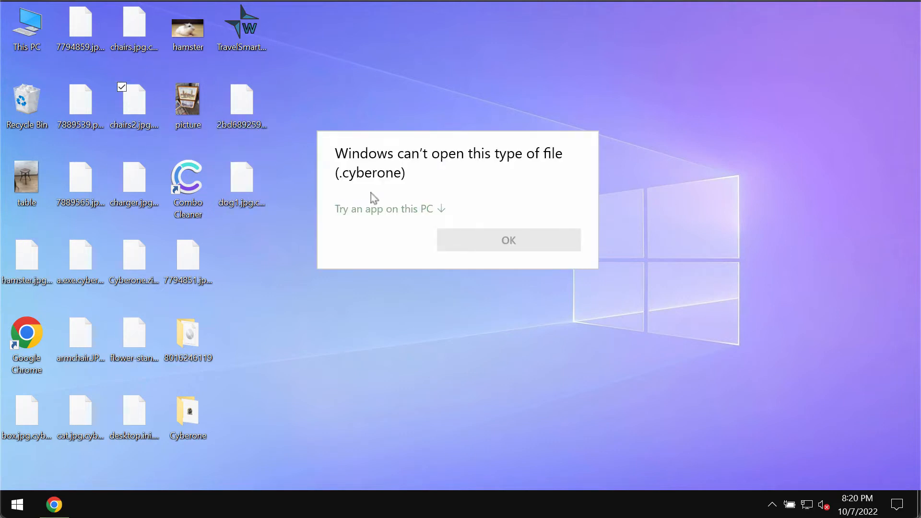
mouse_move(420, 192)
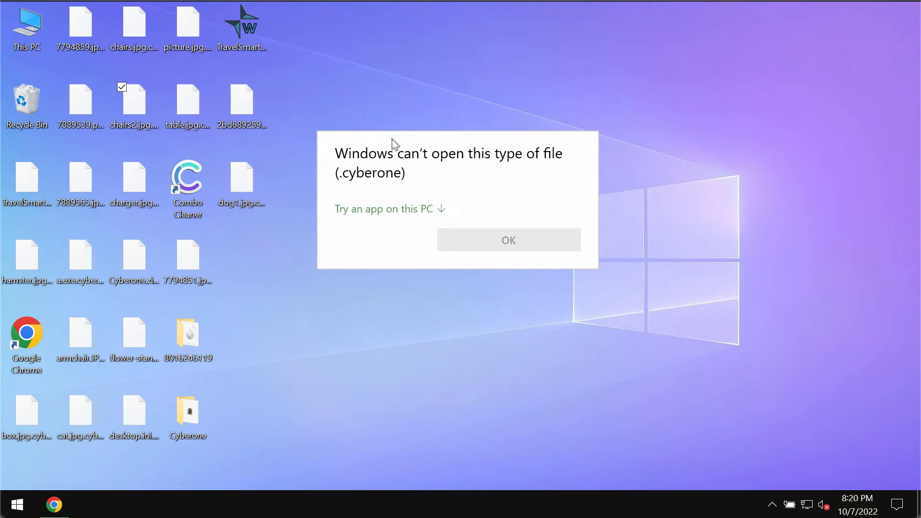
left_click(508, 240)
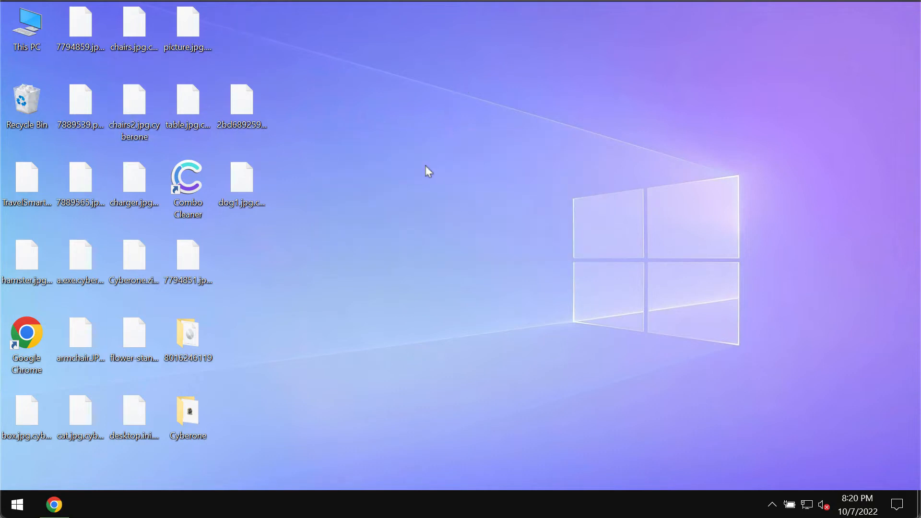
mouse_move(265, 150)
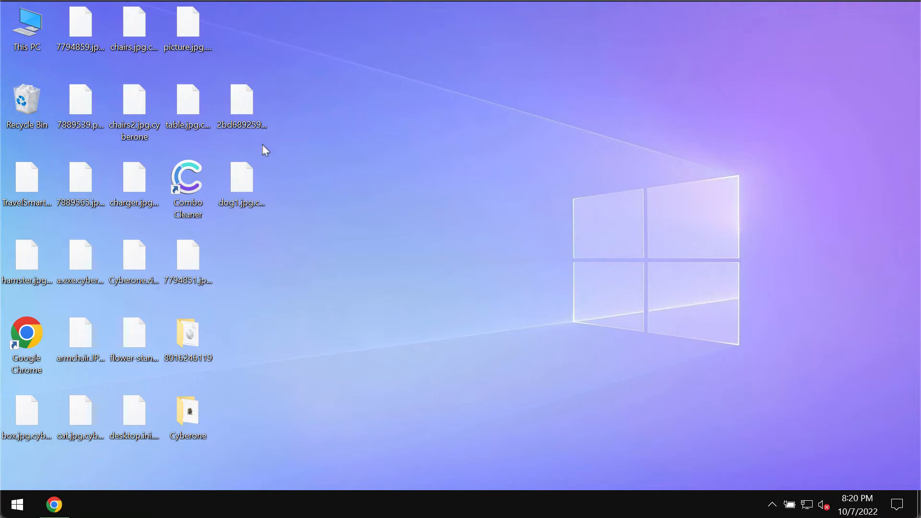
mouse_move(413, 252)
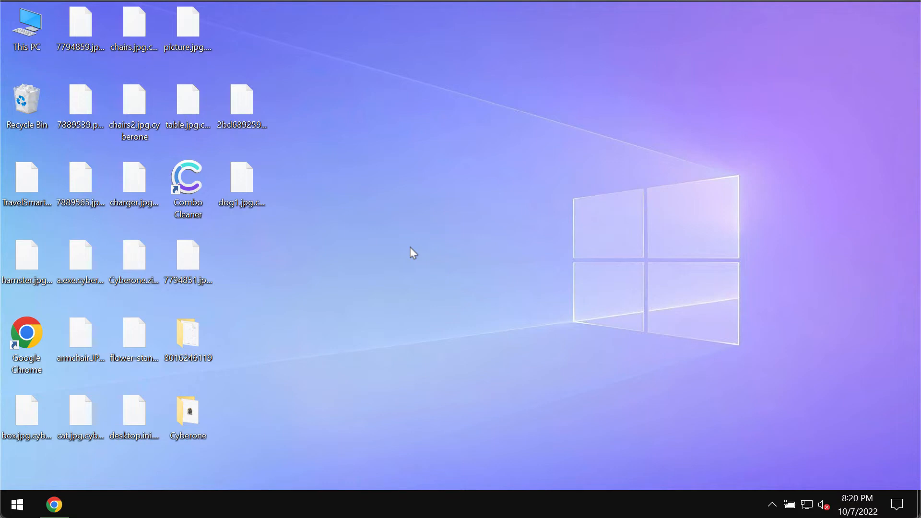
mouse_move(410, 279)
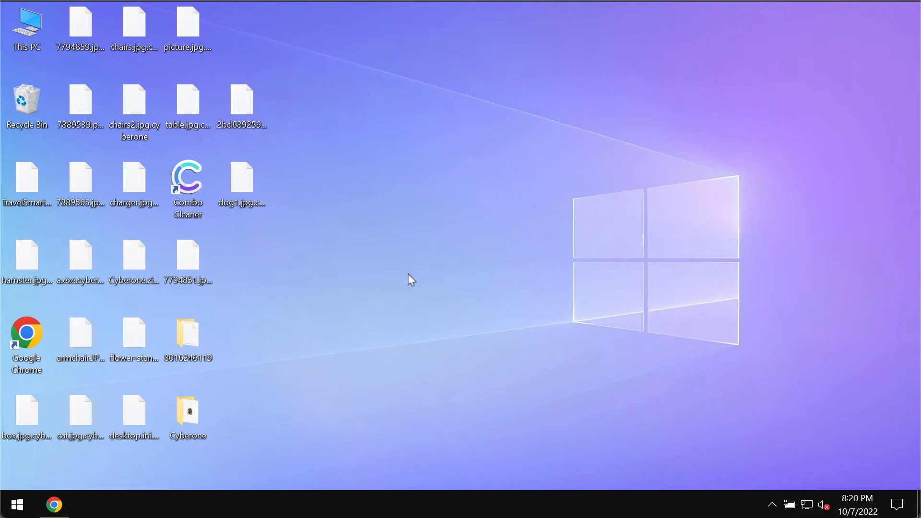
mouse_move(468, 243)
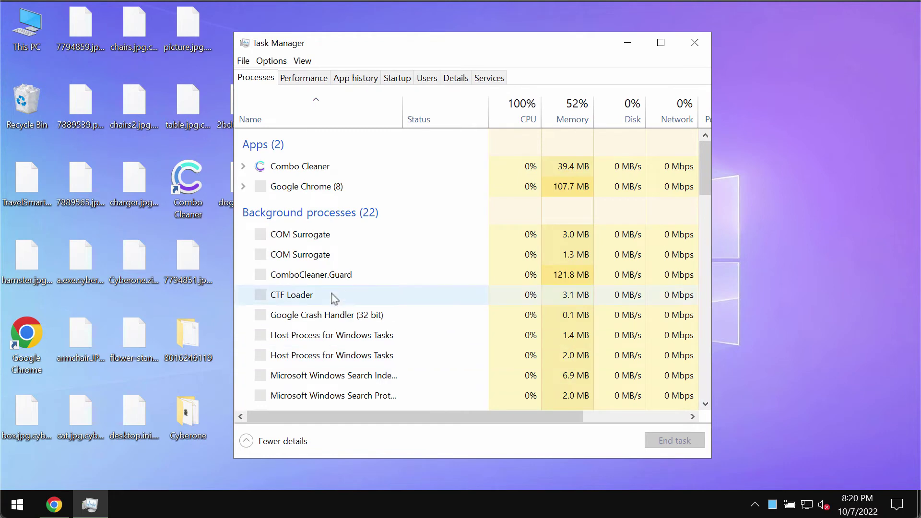
Scroll Task Manager's background processes to locate WindowsFormsApp1 (32 bit) at about 44% CPU
scroll("down", 3)
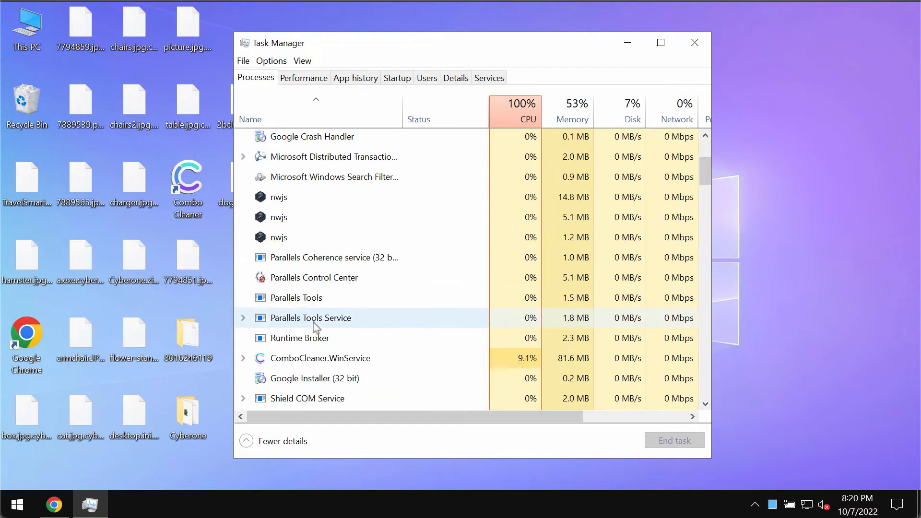
scroll("up", 3)
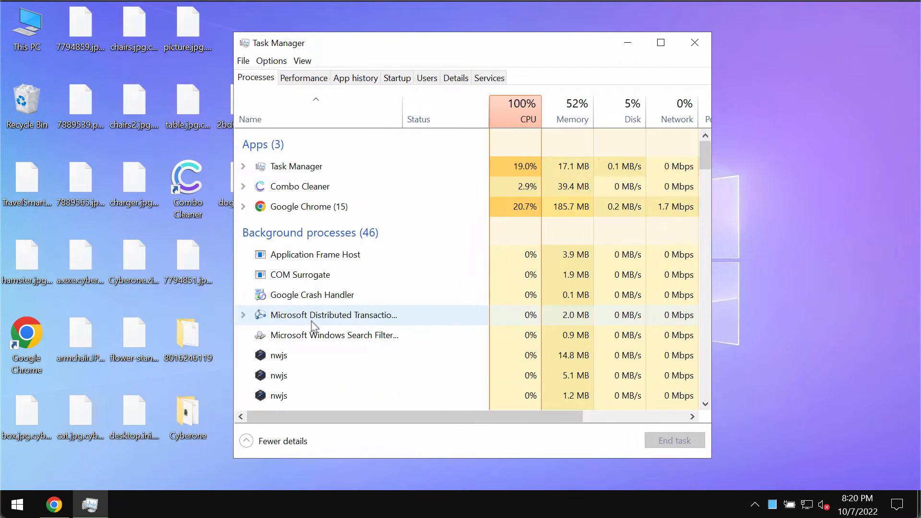
scroll("down", 3)
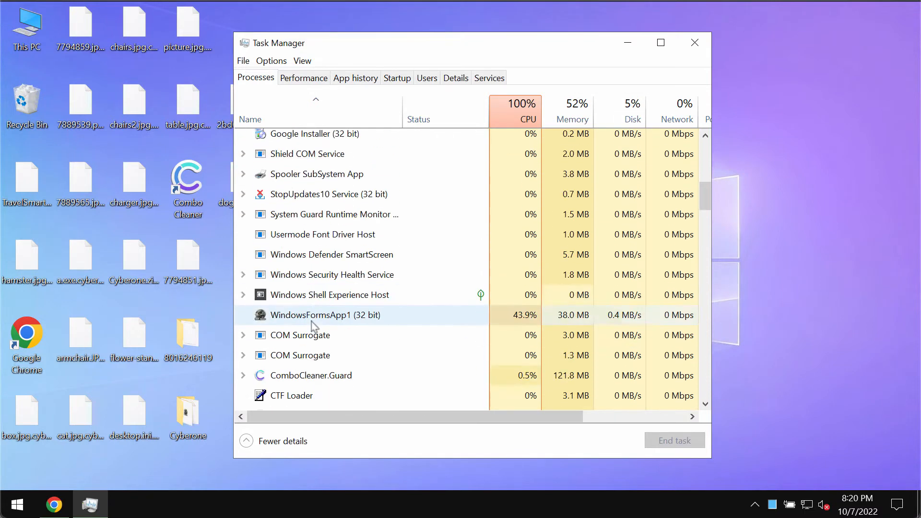
scroll("down", 3)
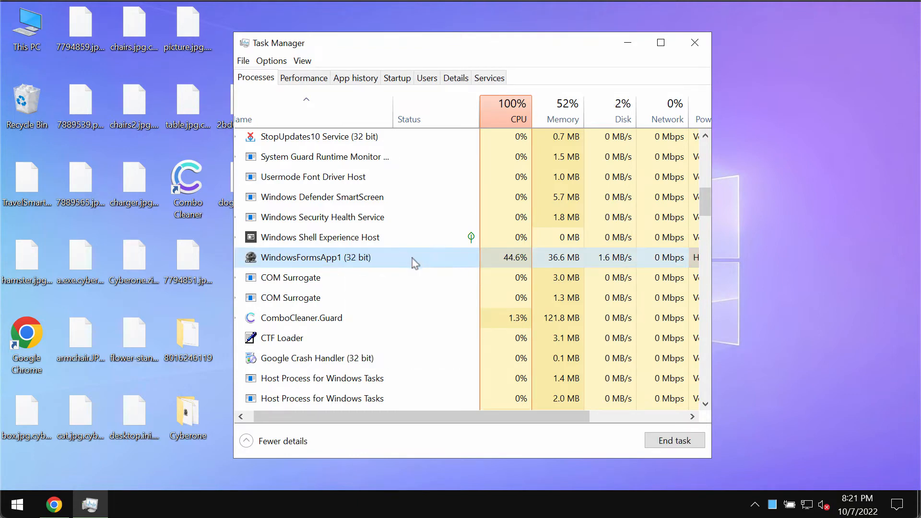
scroll("down", 3)
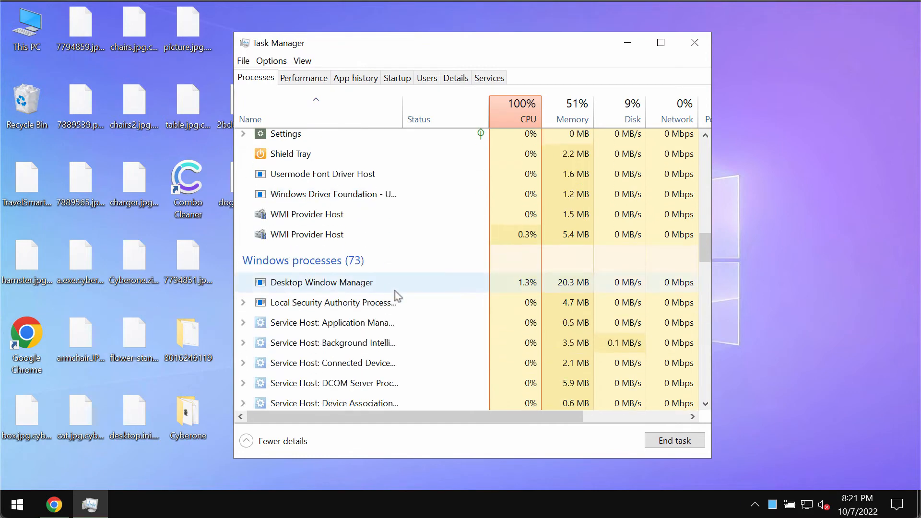
scroll("up", 3)
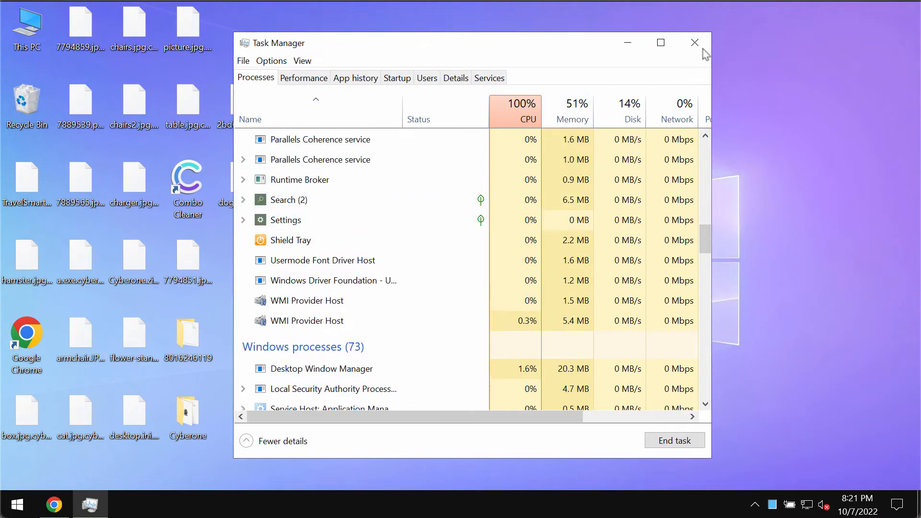
left_click(693, 43)
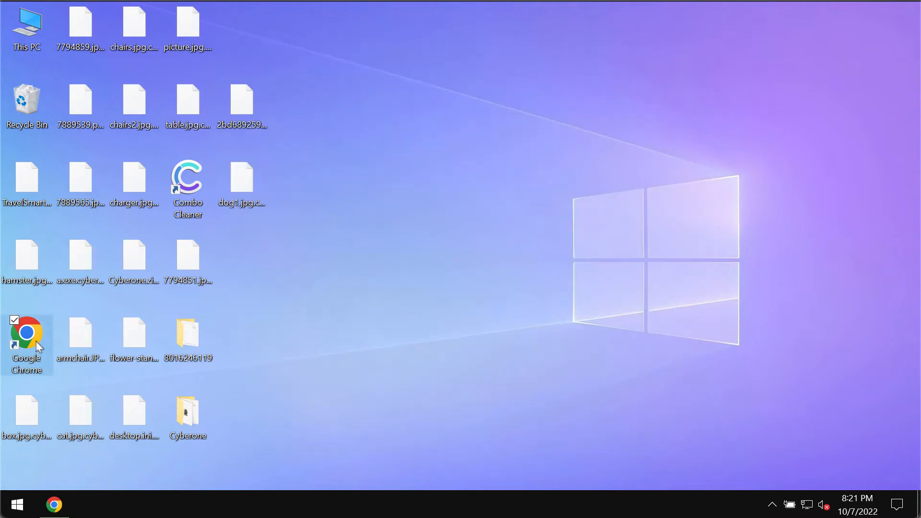
double_click(27, 334)
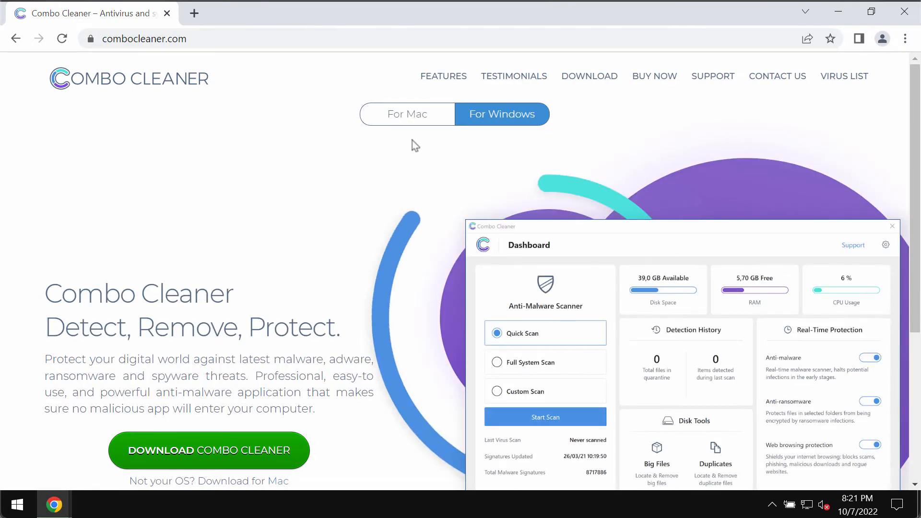
left_click(406, 114)
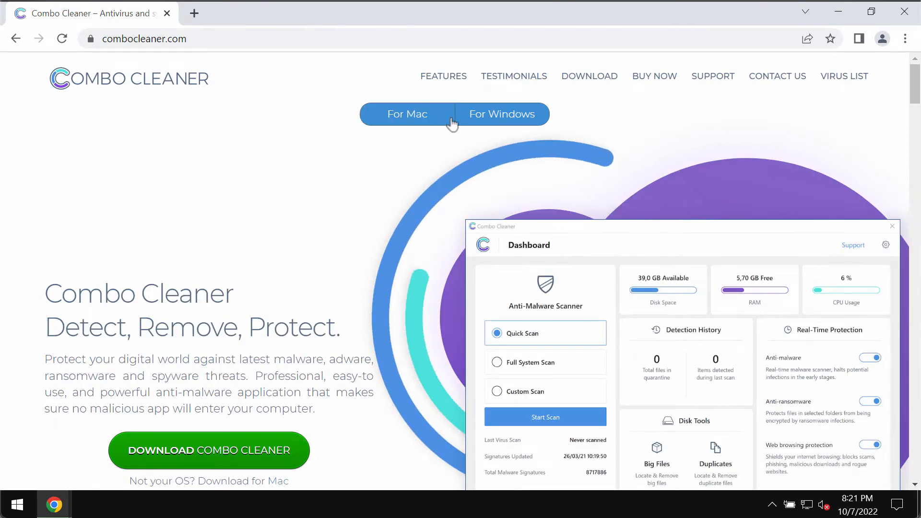
left_click(500, 114)
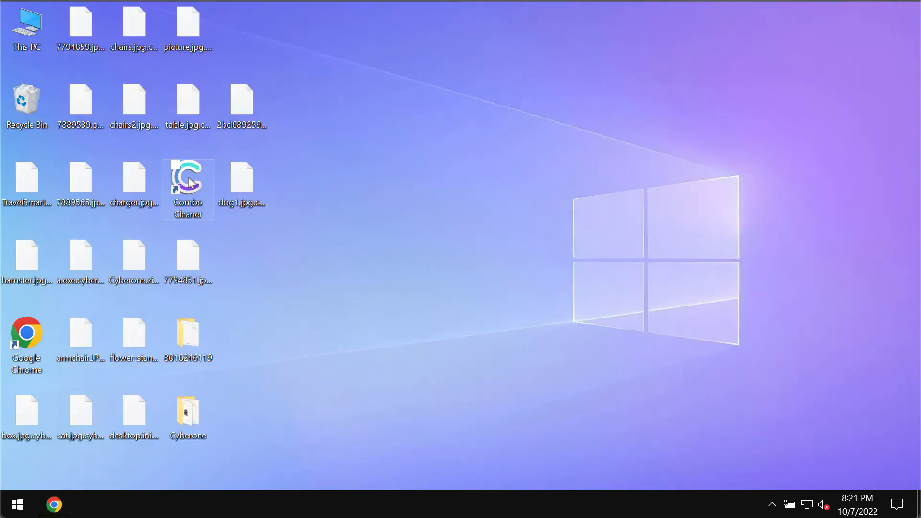
Launch Combo Cleaner, start a Quick Scan, and return to its progress showing 8 suspicious items
double_click(188, 178)
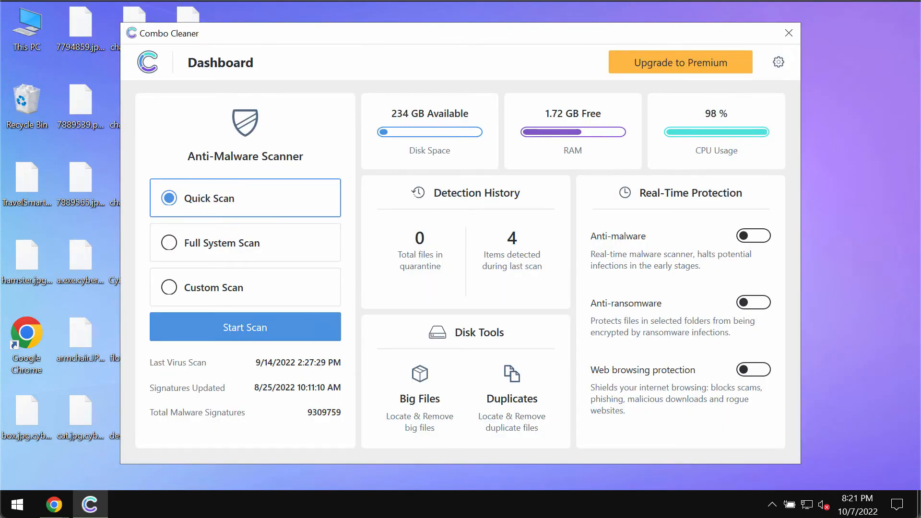
left_click(244, 327)
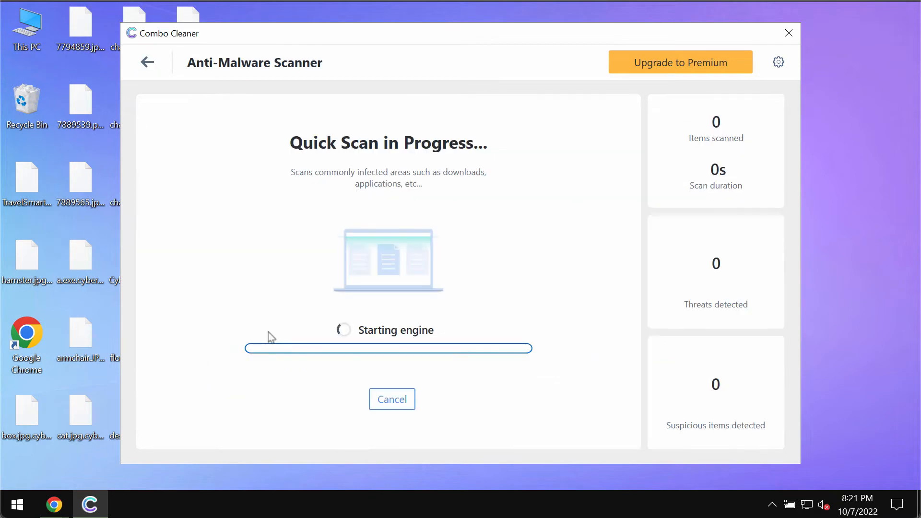
mouse_move(170, 116)
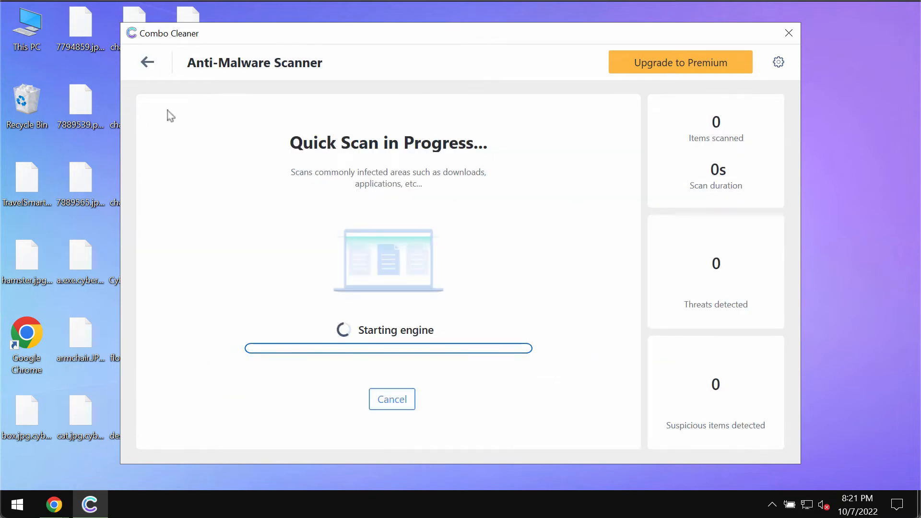
left_click(148, 62)
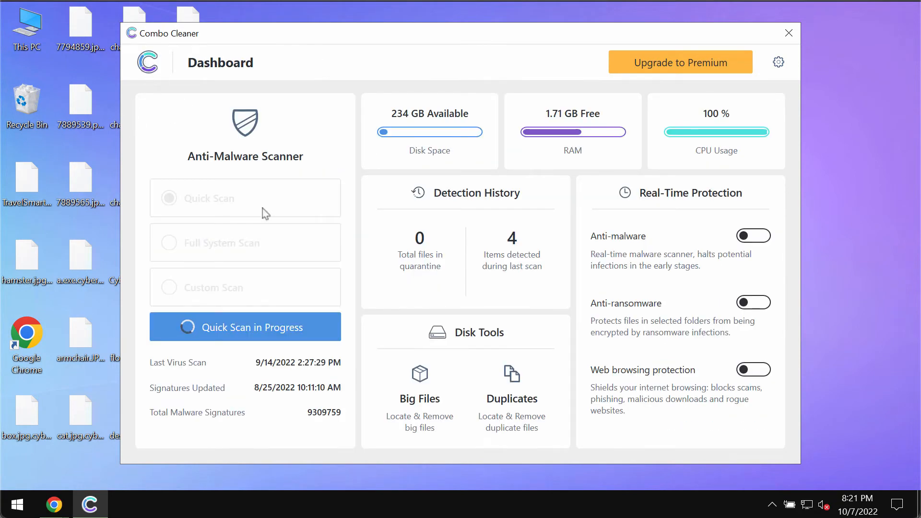
mouse_move(168, 216)
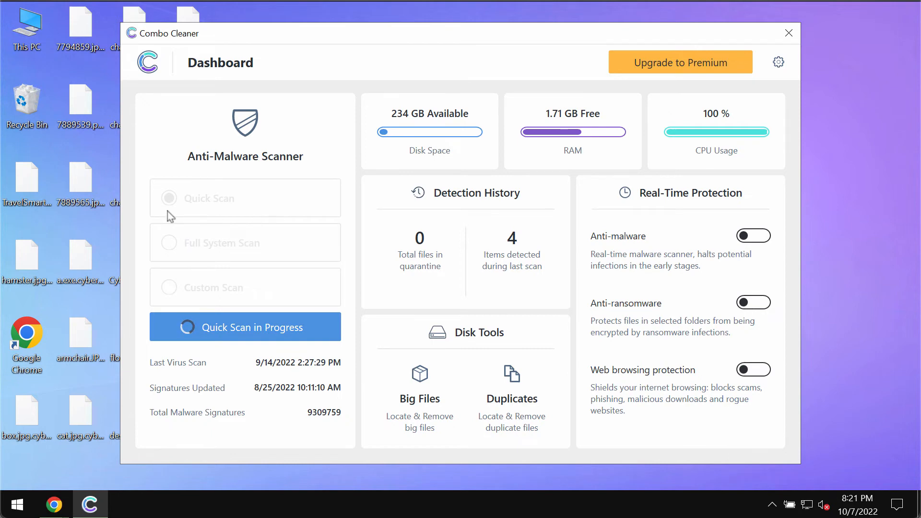
mouse_move(181, 221)
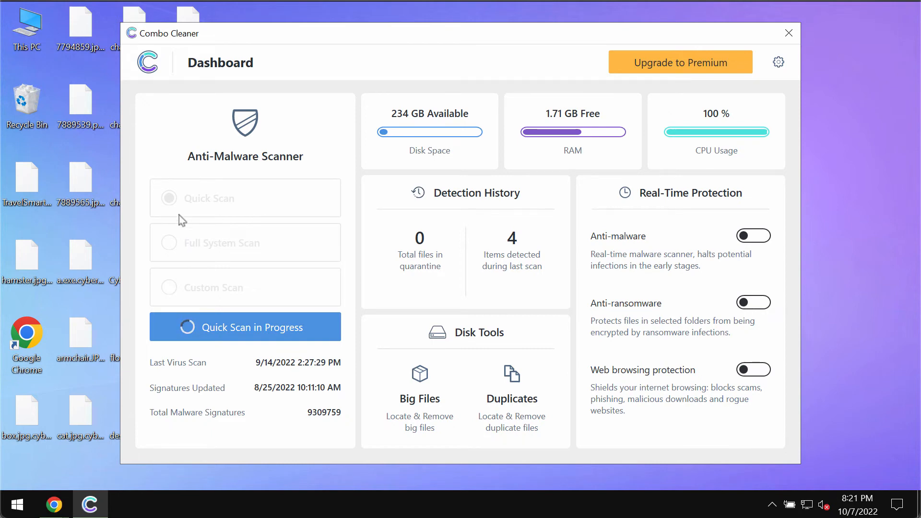
left_click(244, 326)
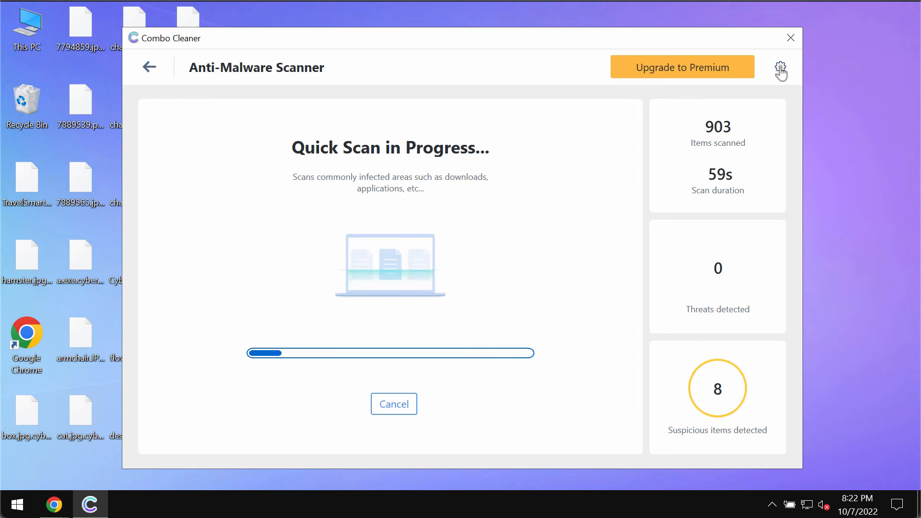
Show Combo Cleaner Settings on the Anti-Ransomware section, with no protected folders listed
left_click(780, 66)
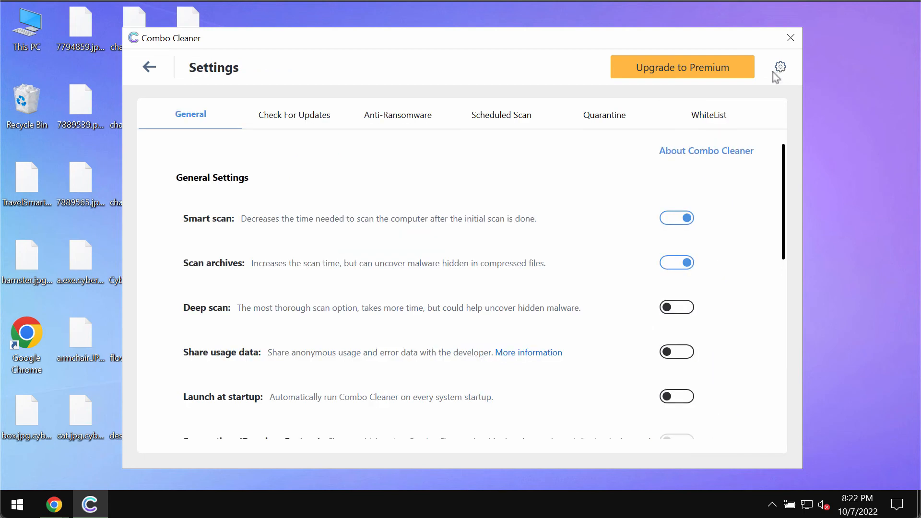
mouse_move(780, 71)
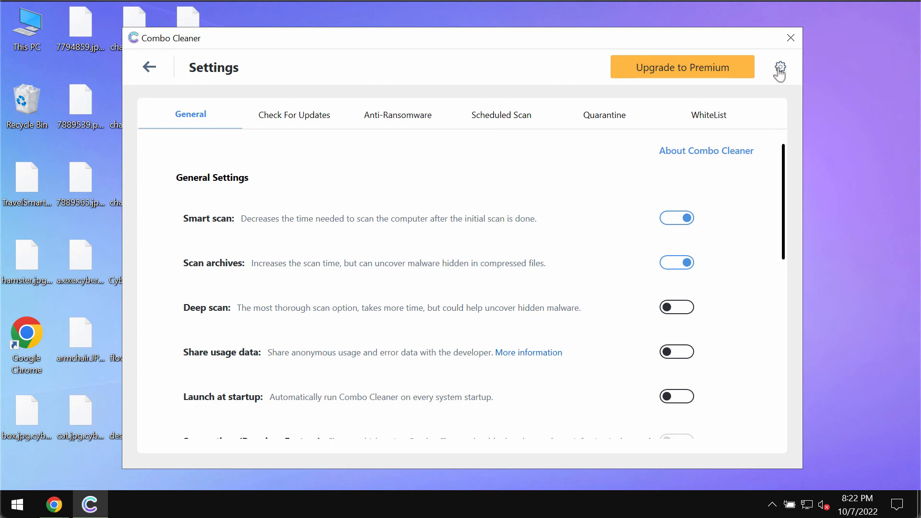
mouse_move(457, 104)
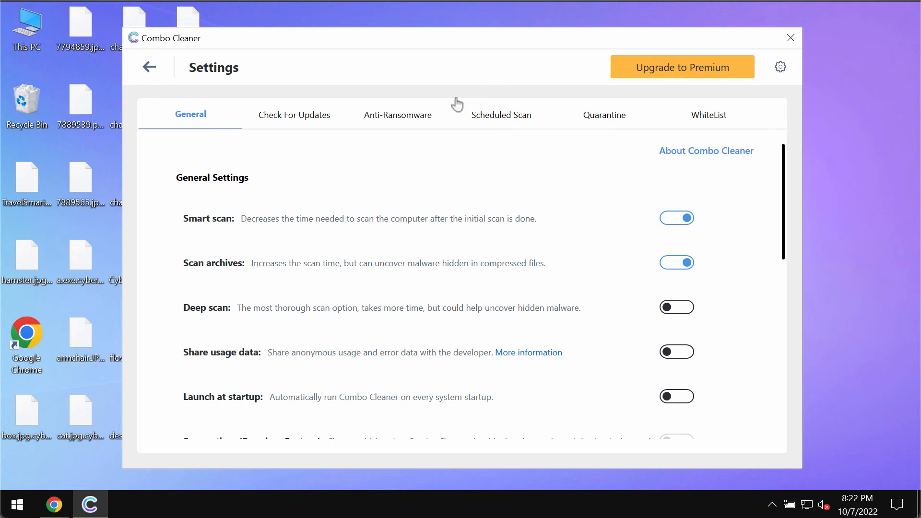
left_click(397, 115)
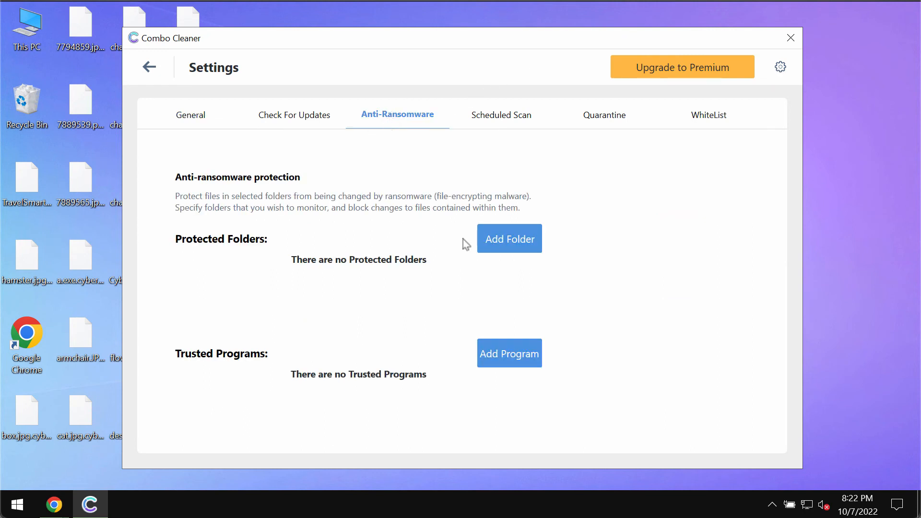
mouse_move(478, 161)
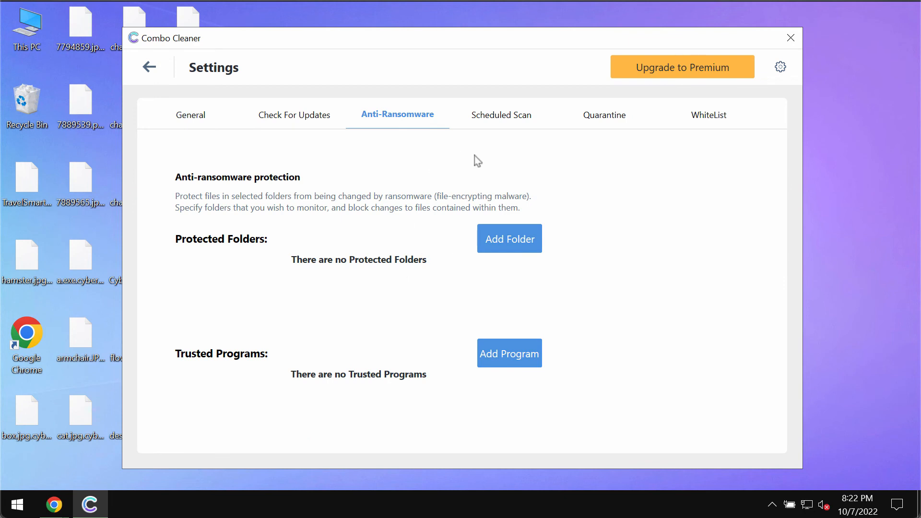
mouse_move(449, 179)
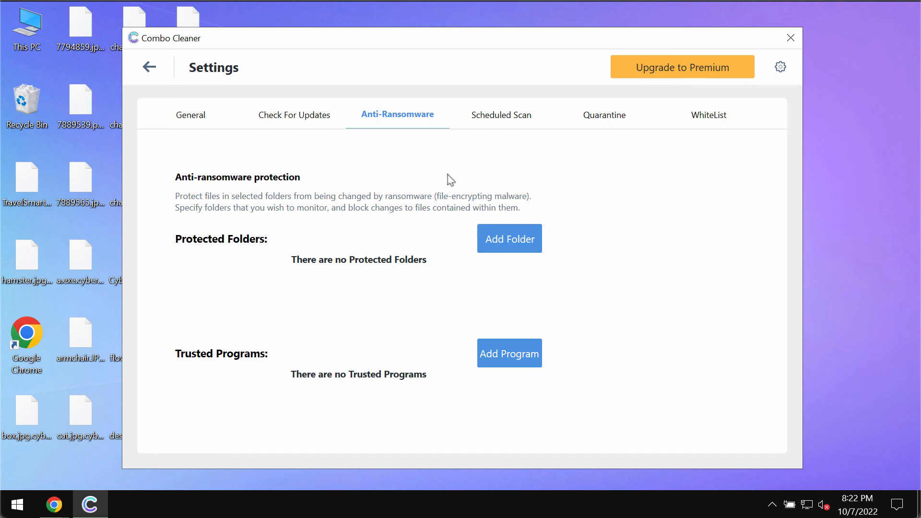
mouse_move(149, 66)
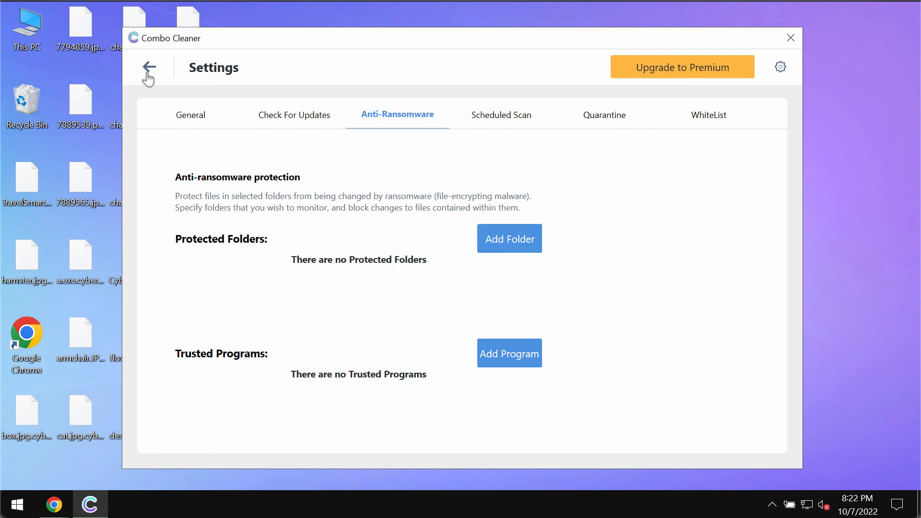
Go back to the quick scan (1 threat, 8 suspicious) and confirm cancelling it
left_click(149, 66)
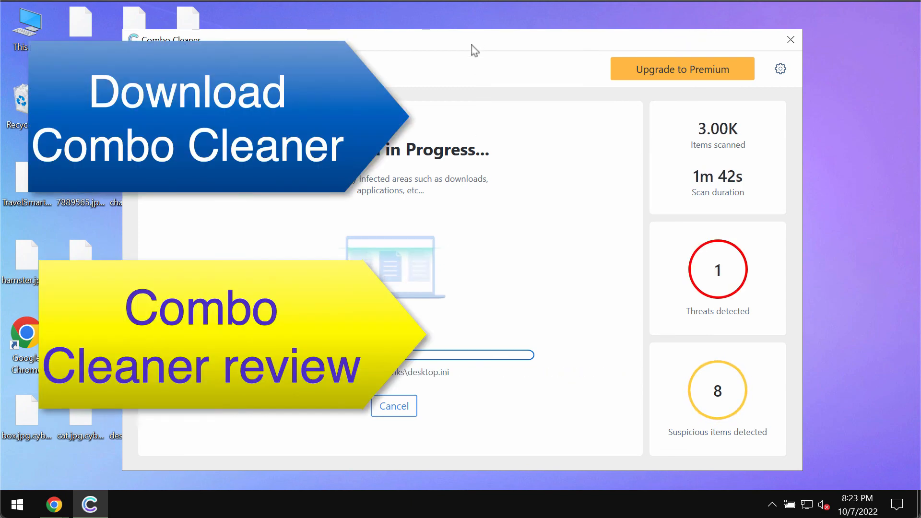
left_click(394, 406)
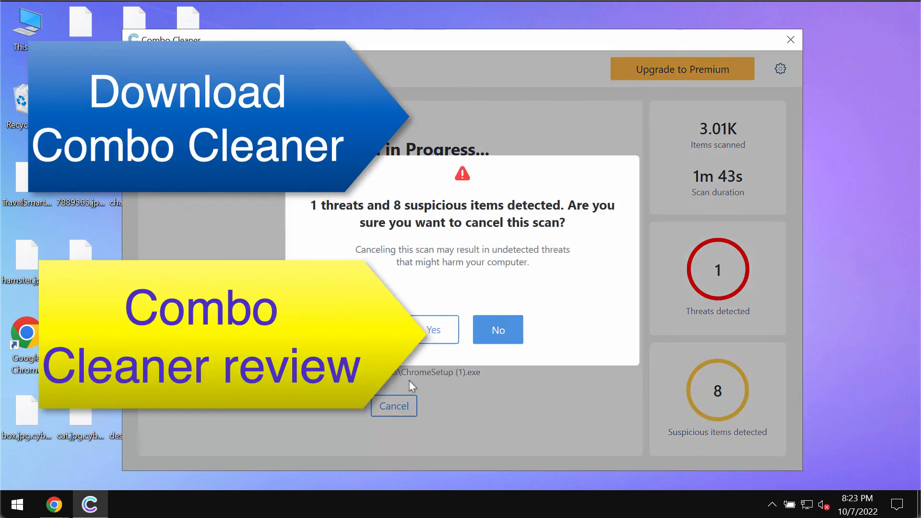
left_click(433, 330)
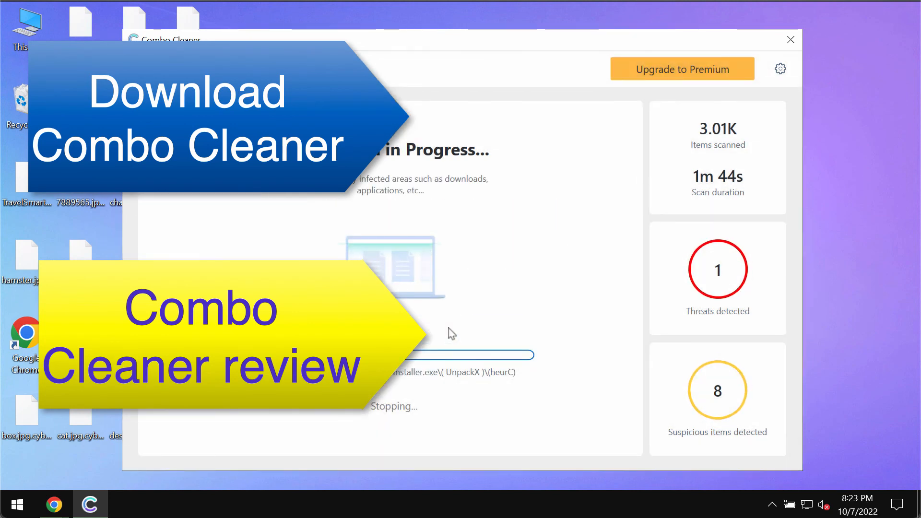
mouse_move(490, 278)
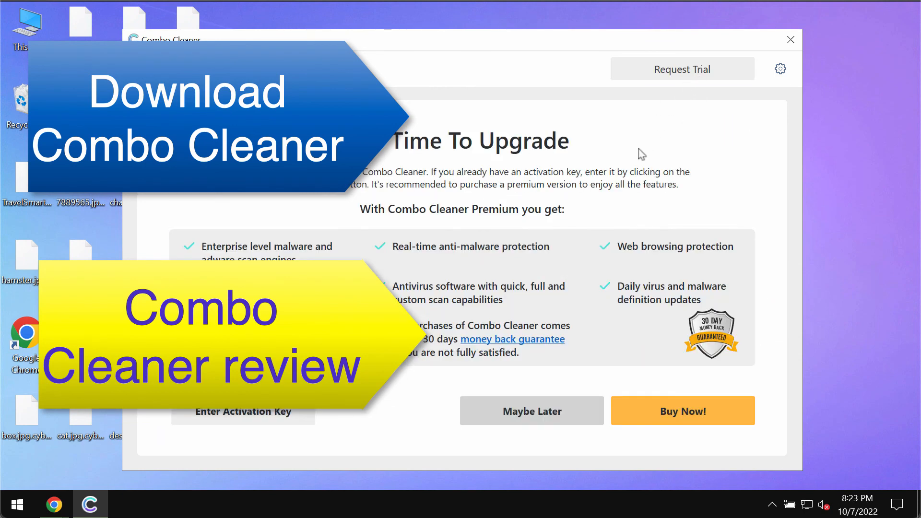
mouse_move(632, 160)
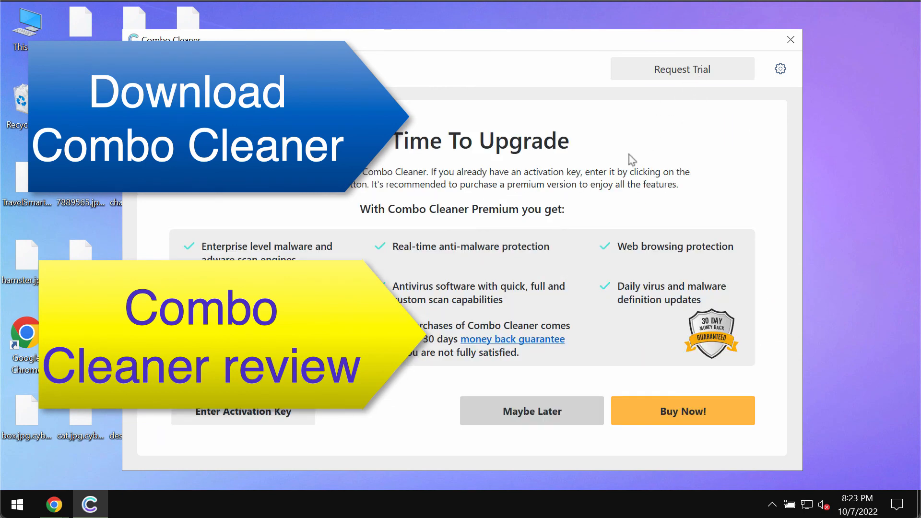
mouse_move(652, 95)
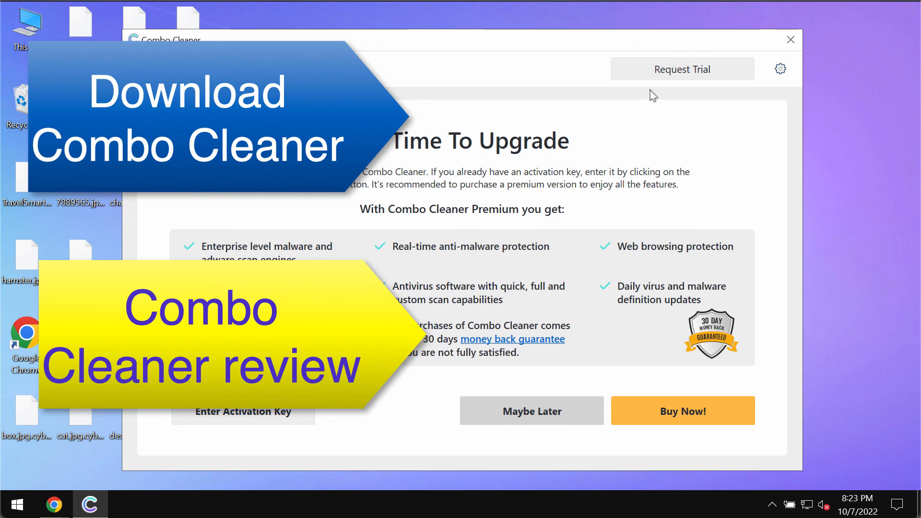
mouse_move(657, 86)
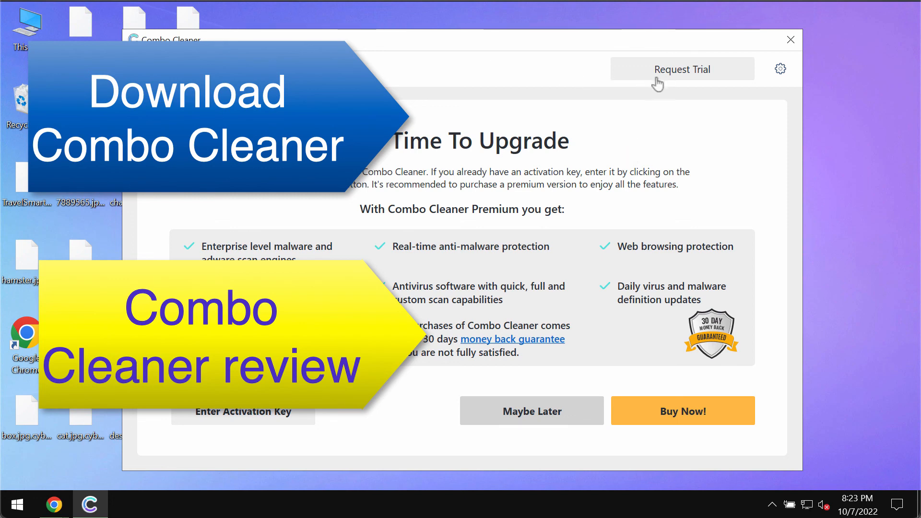